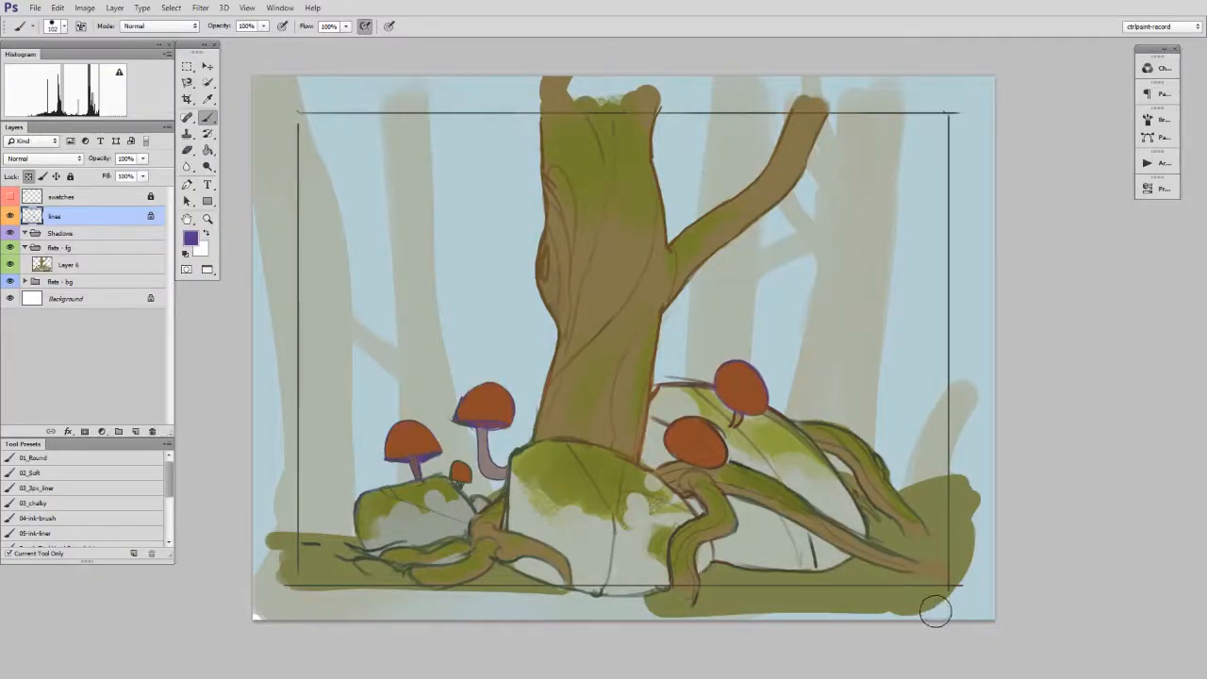
Add a new layer in the bg group and paint pale blue haze at 51% opacity.
{"action": "left_click", "coordinate": [64, 281]}
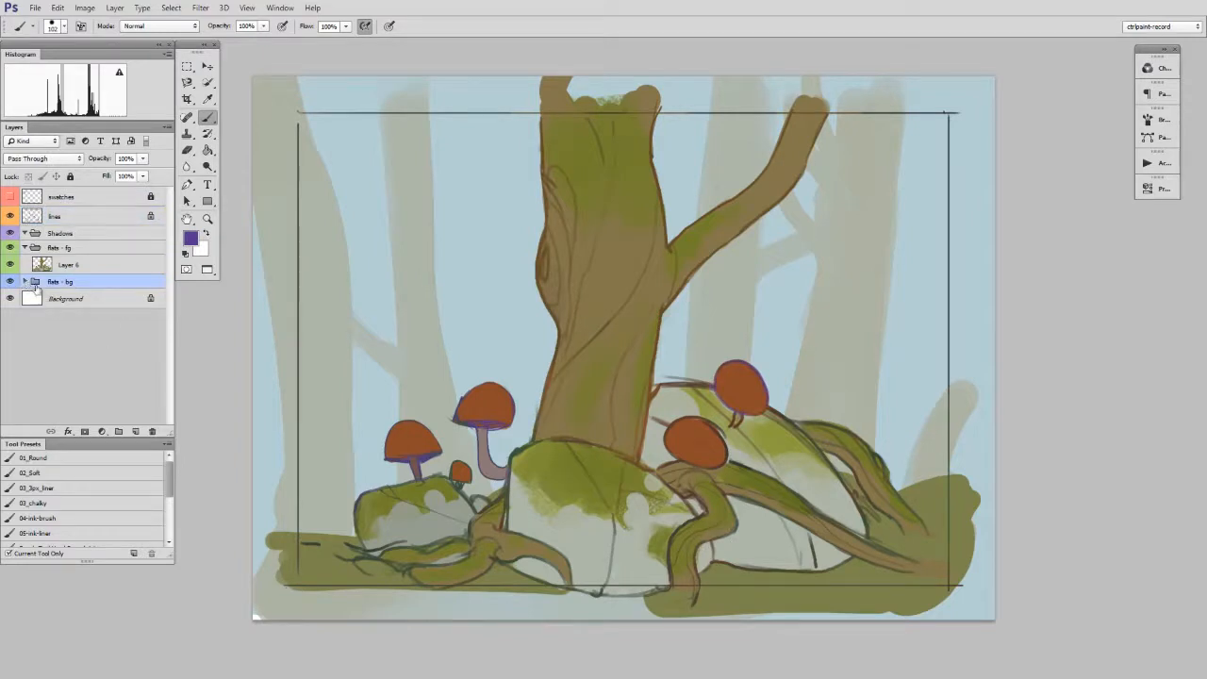
{"action": "left_click", "coordinate": [24, 281]}
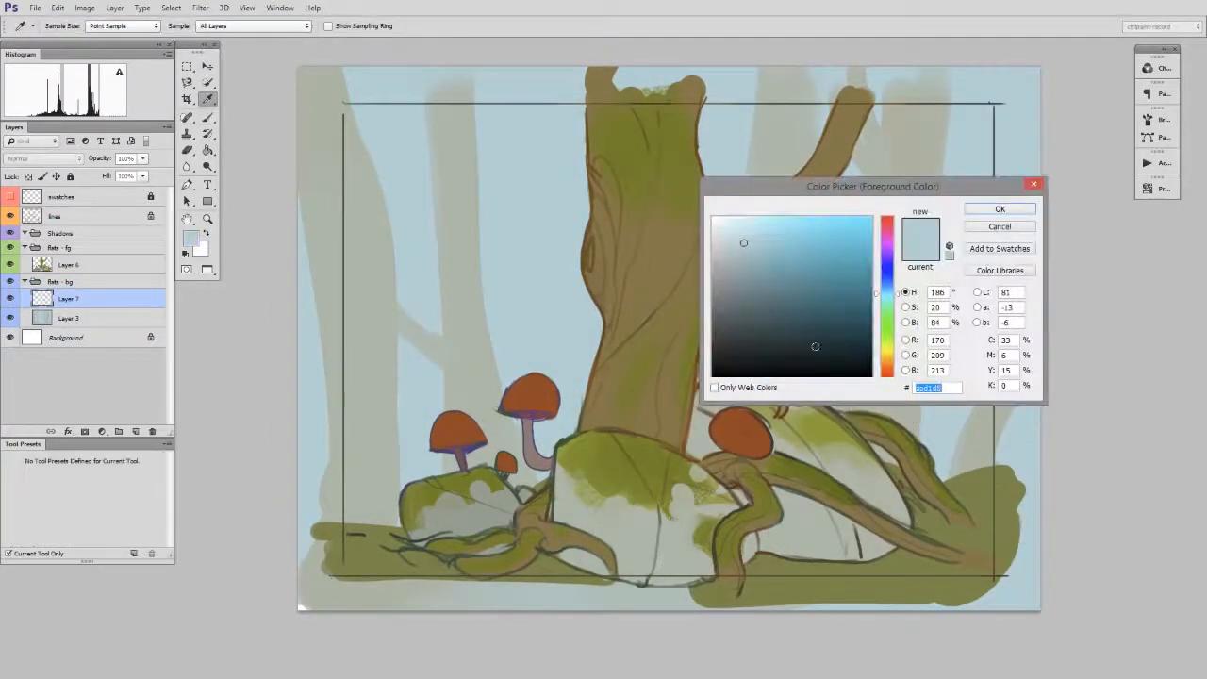
{"action": "left_click", "coordinate": [1000, 209]}
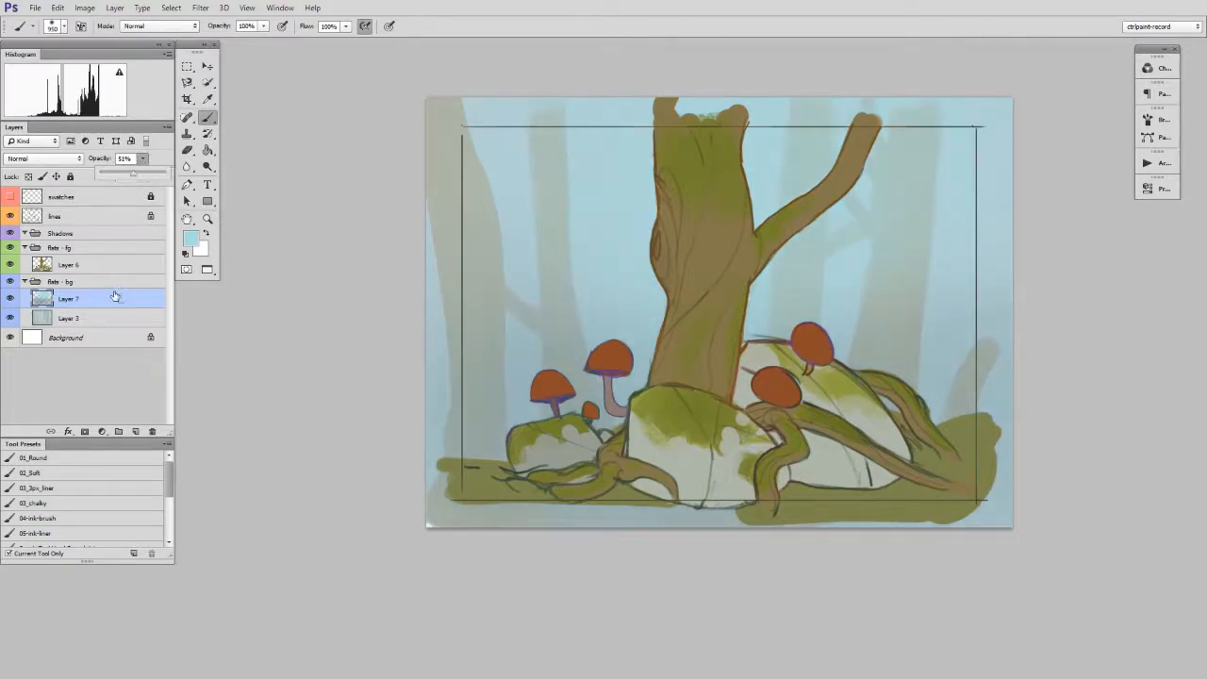
{"action": "left_click", "coordinate": [66, 282]}
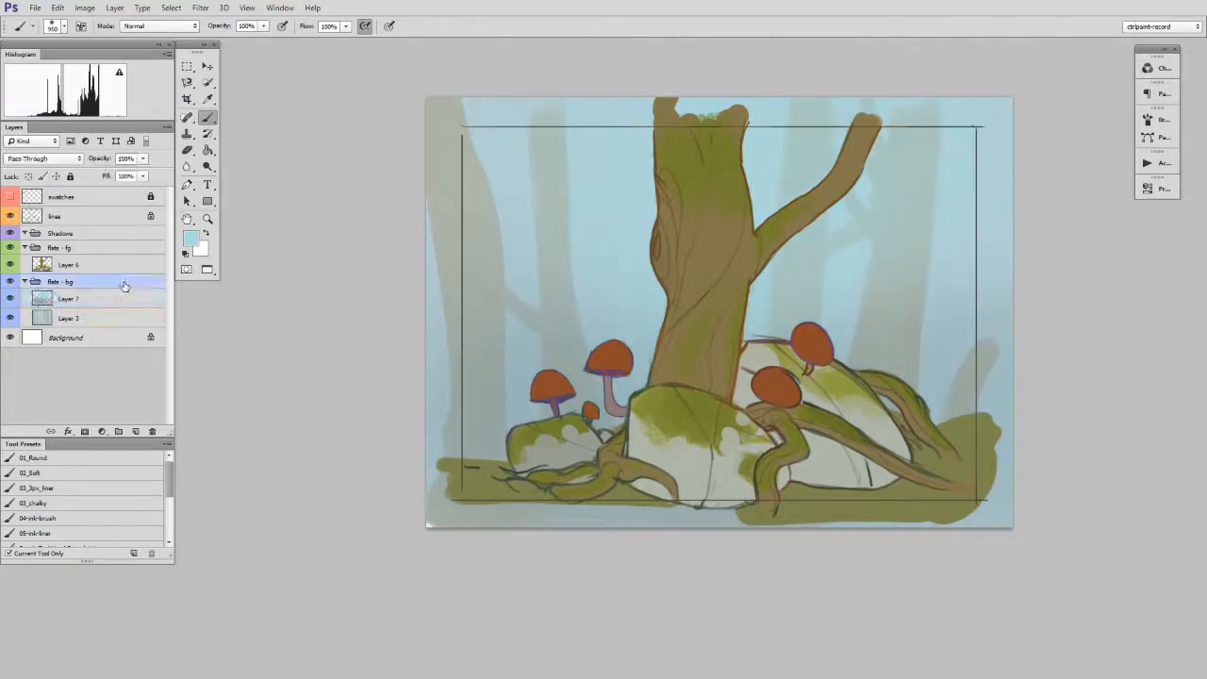
Load Layer 6's pixels as a selection, mask the Shadows group with it, and set its blend mode.
{"action": "left_click", "coordinate": [24, 281]}
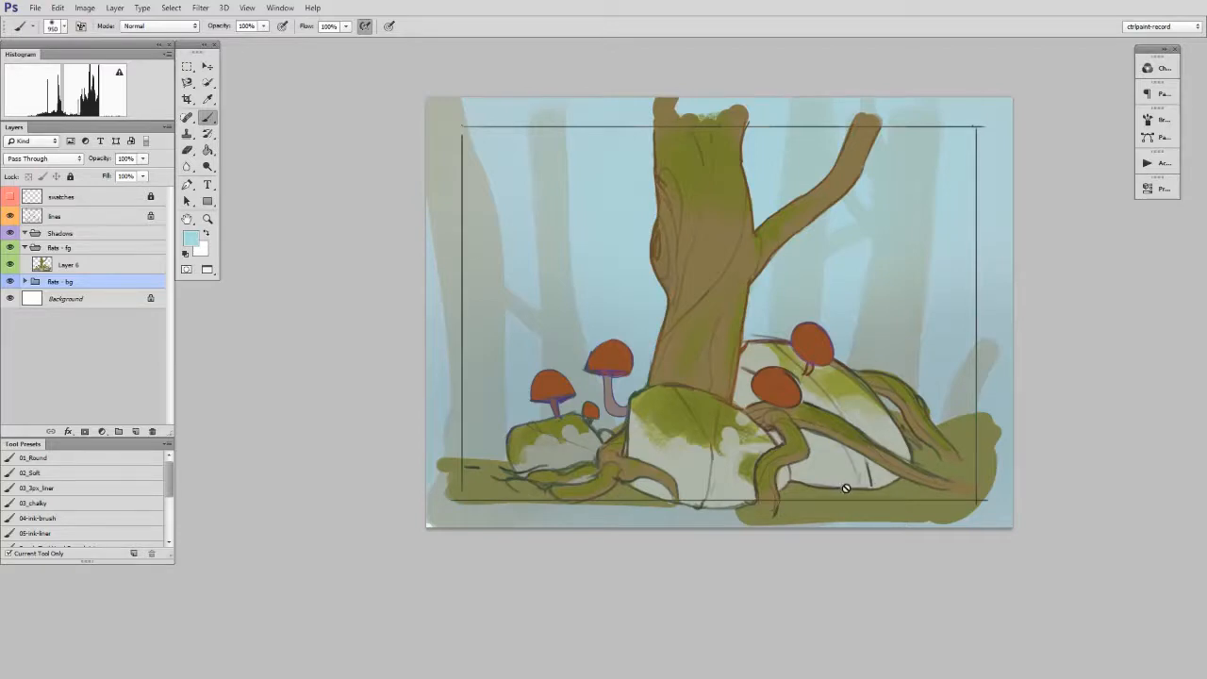
{"action": "mouse_move", "coordinate": [949, 499]}
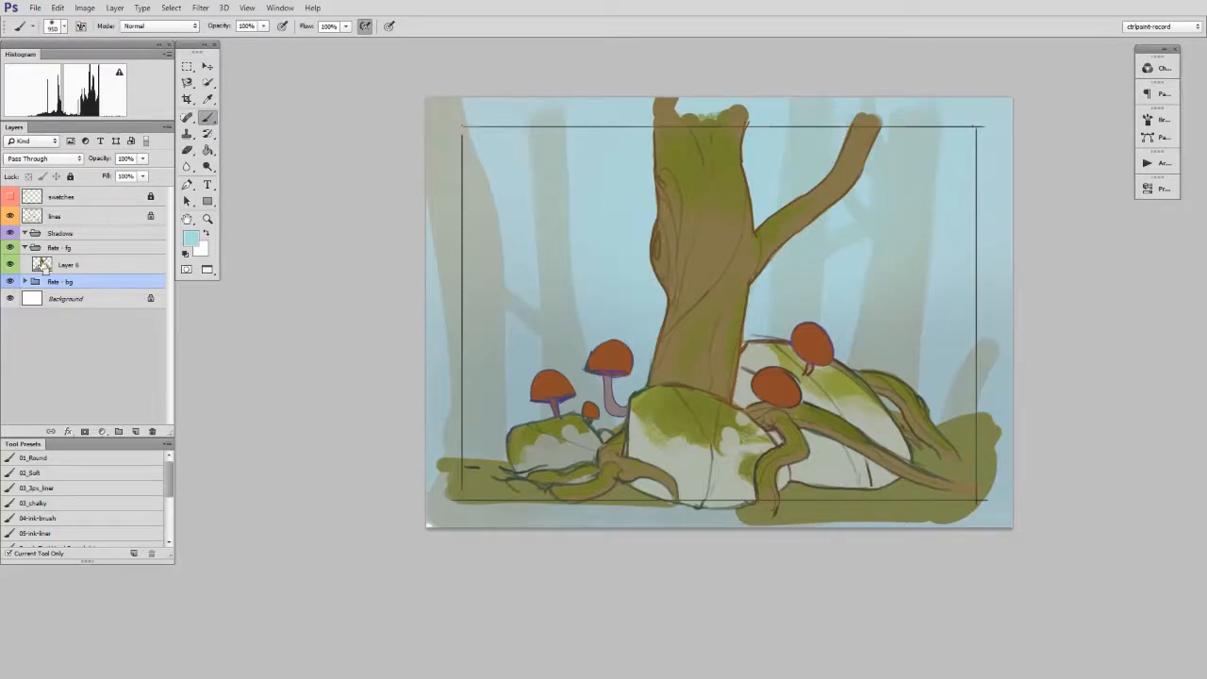
{"action": "left_click", "coordinate": [68, 264]}
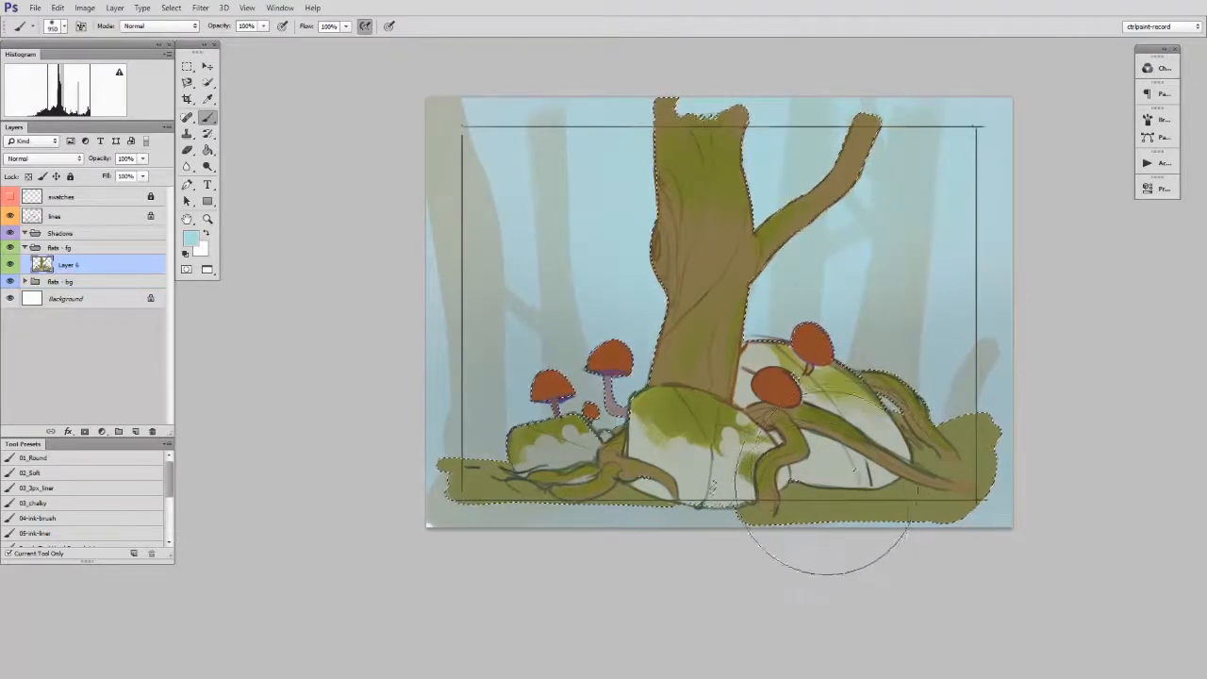
{"action": "left_click", "coordinate": [60, 233]}
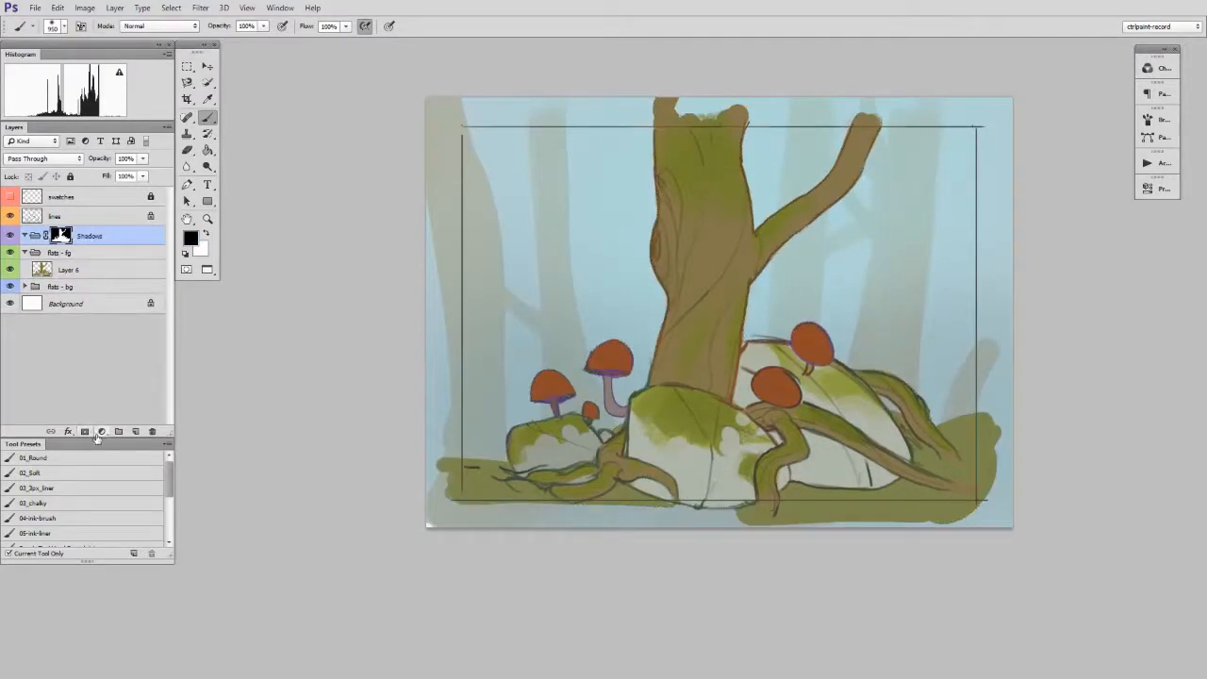
{"action": "left_click", "coordinate": [42, 157]}
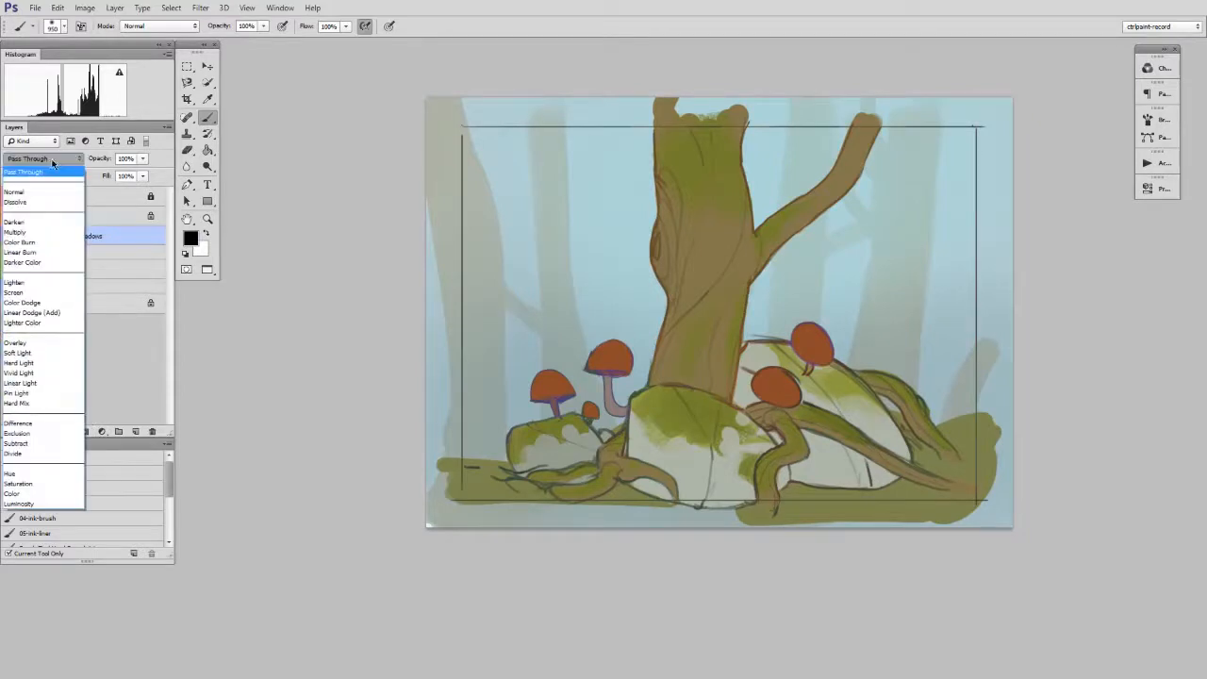
{"action": "left_click", "coordinate": [15, 232]}
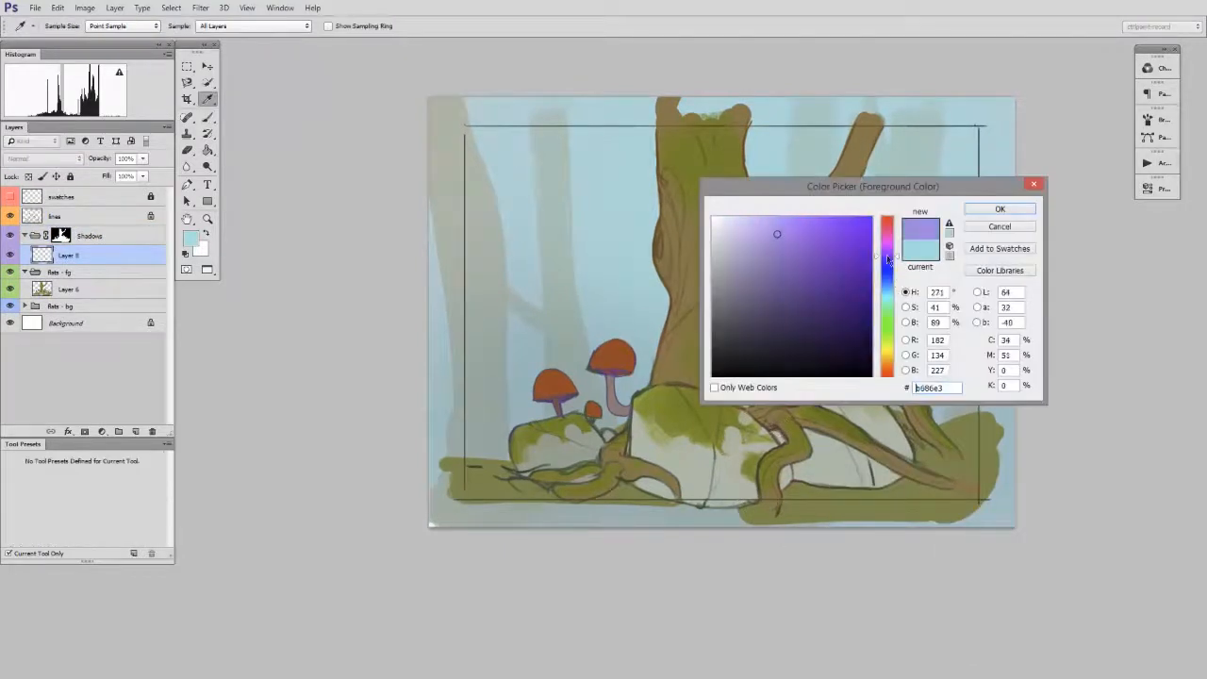
Paint light purple shadow down the tree trunk, erasing excess near its base.
{"action": "left_click", "coordinate": [999, 209]}
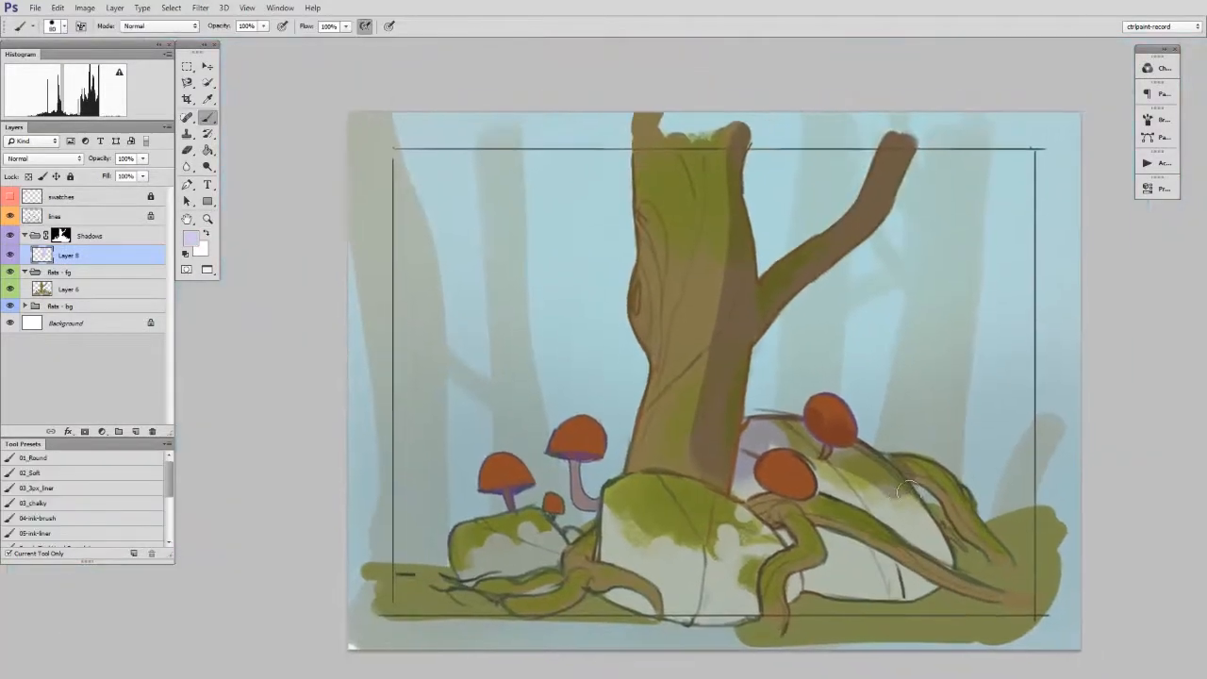
{"action": "left_click", "coordinate": [187, 150]}
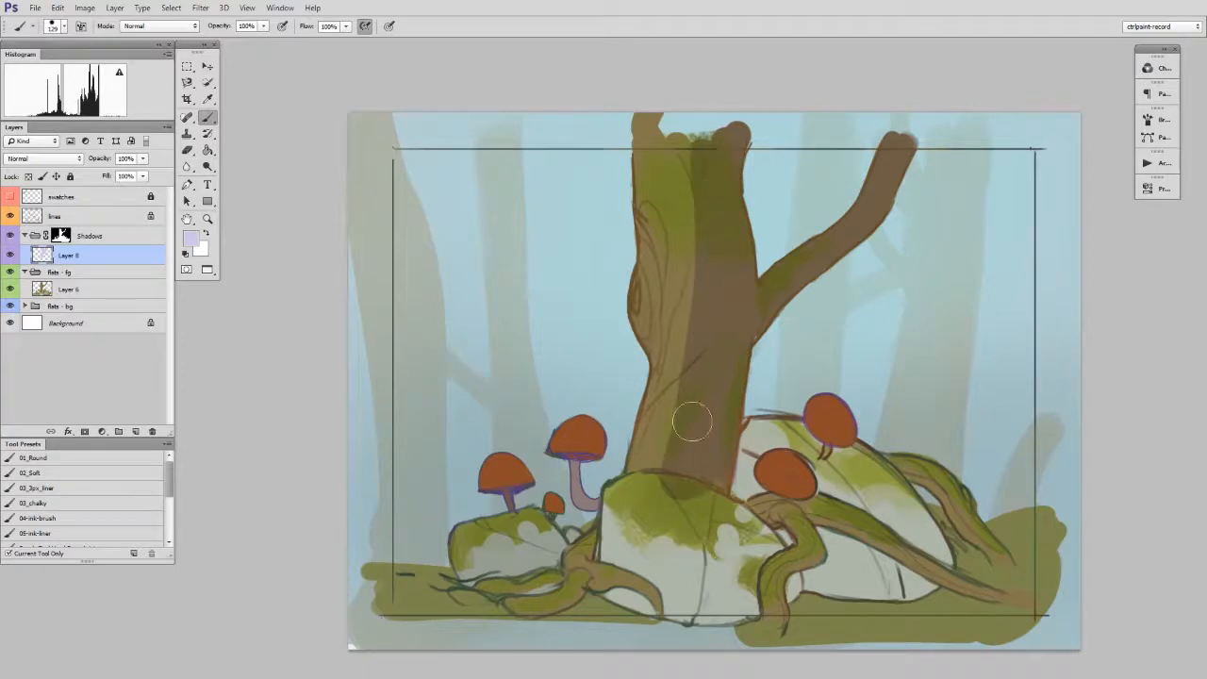
{"action": "left_click", "coordinate": [187, 150]}
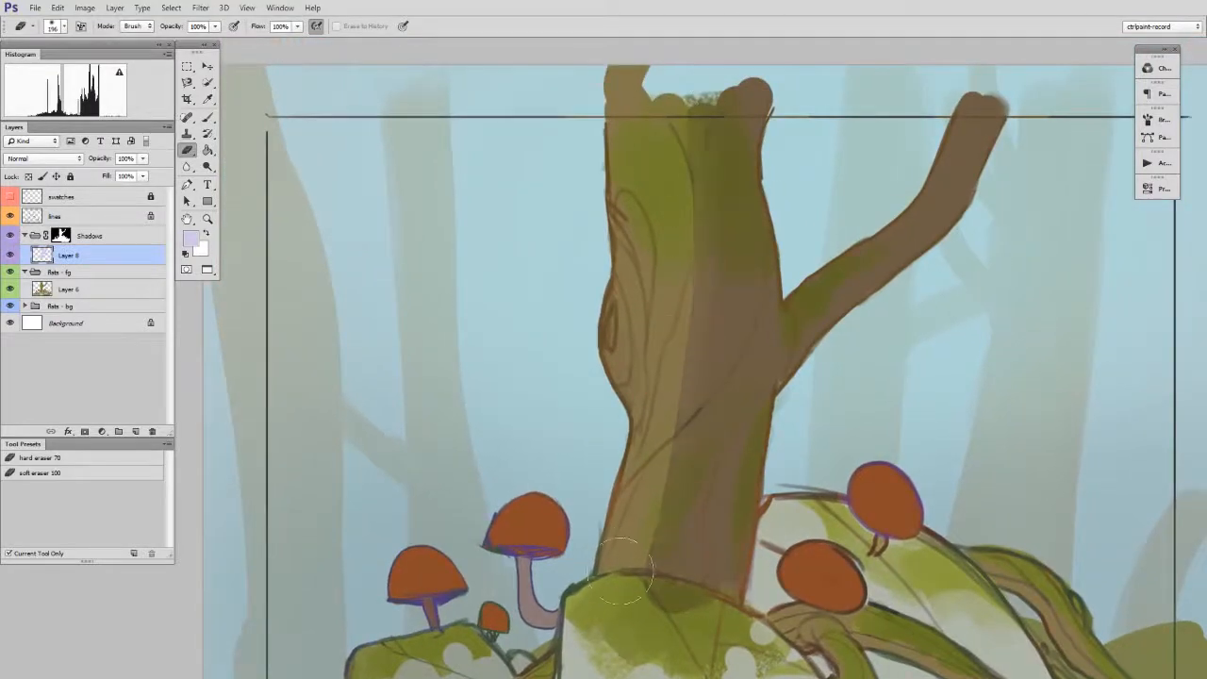
{"action": "left_click_drag", "start_coordinate": [636, 575], "coordinate": [651, 495]}
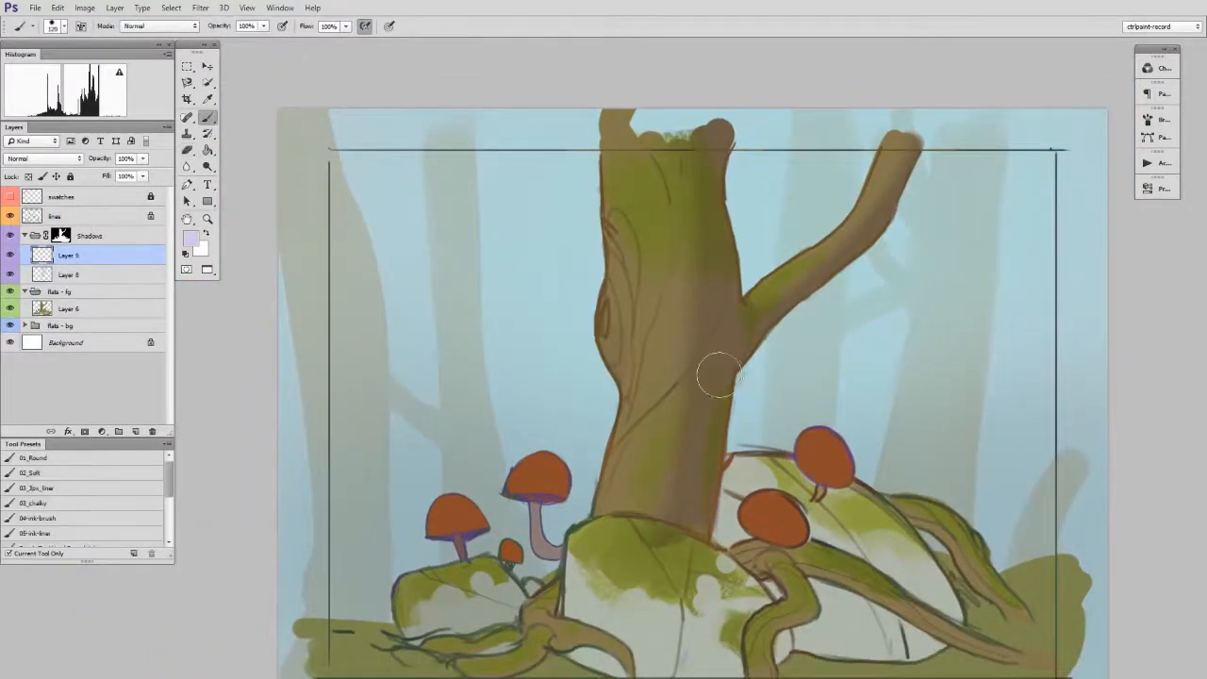
{"action": "left_click_drag", "start_coordinate": [721, 377], "coordinate": [610, 287]}
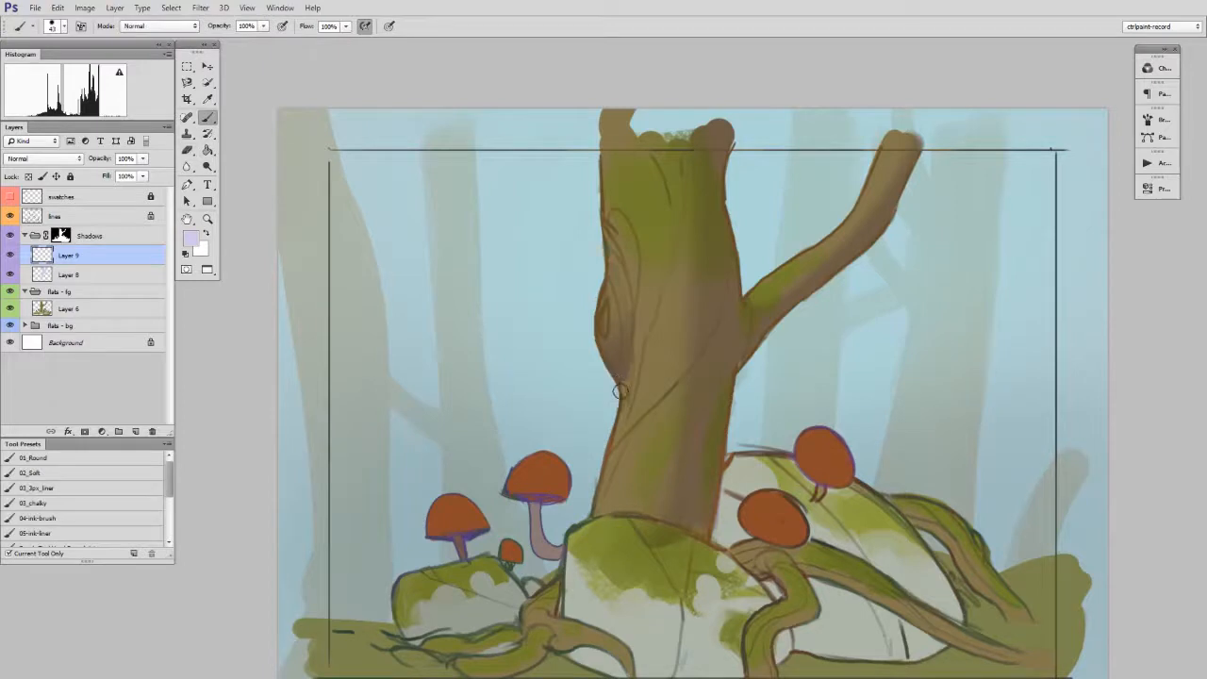
Paint purple shadow under the mushroom caps and on the tall mushroom's cap.
{"action": "left_click", "coordinate": [208, 220]}
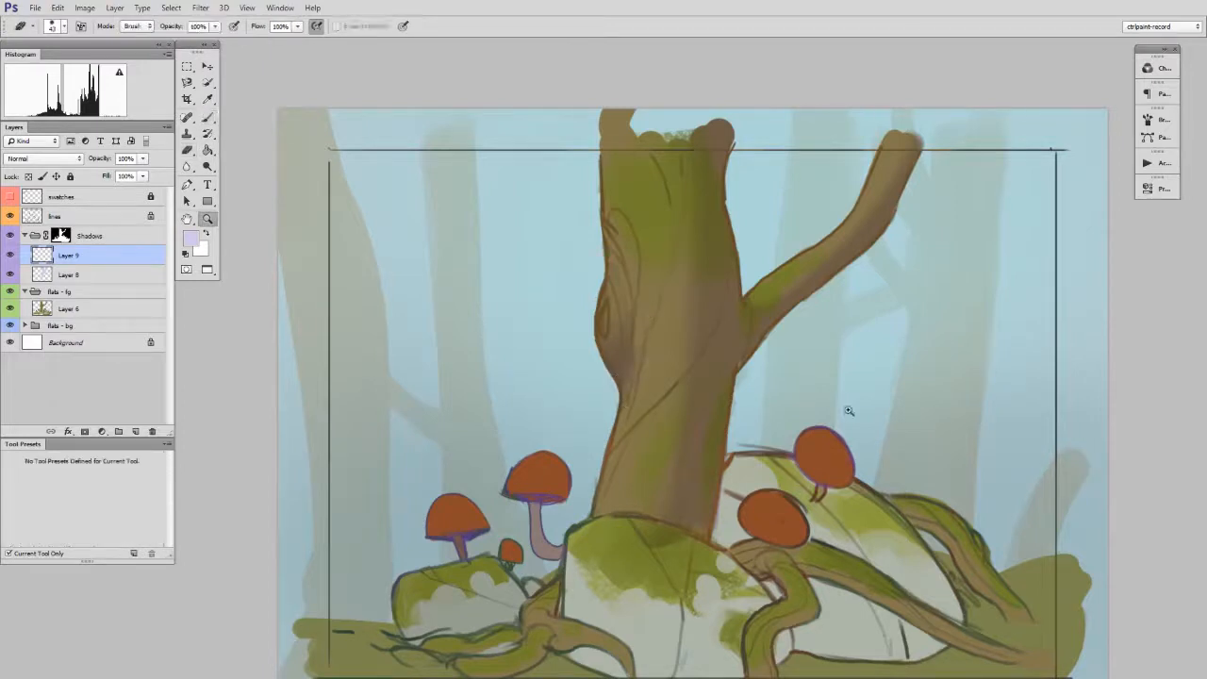
{"action": "left_click", "coordinate": [187, 150]}
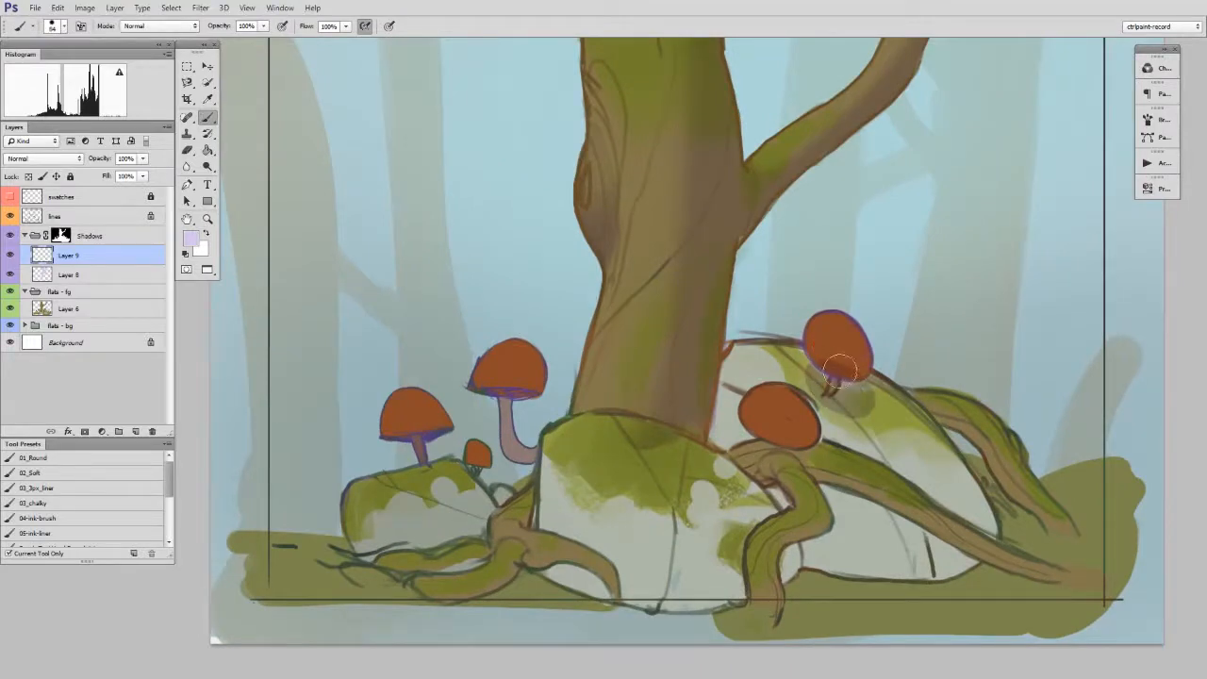
{"action": "left_click", "coordinate": [186, 150]}
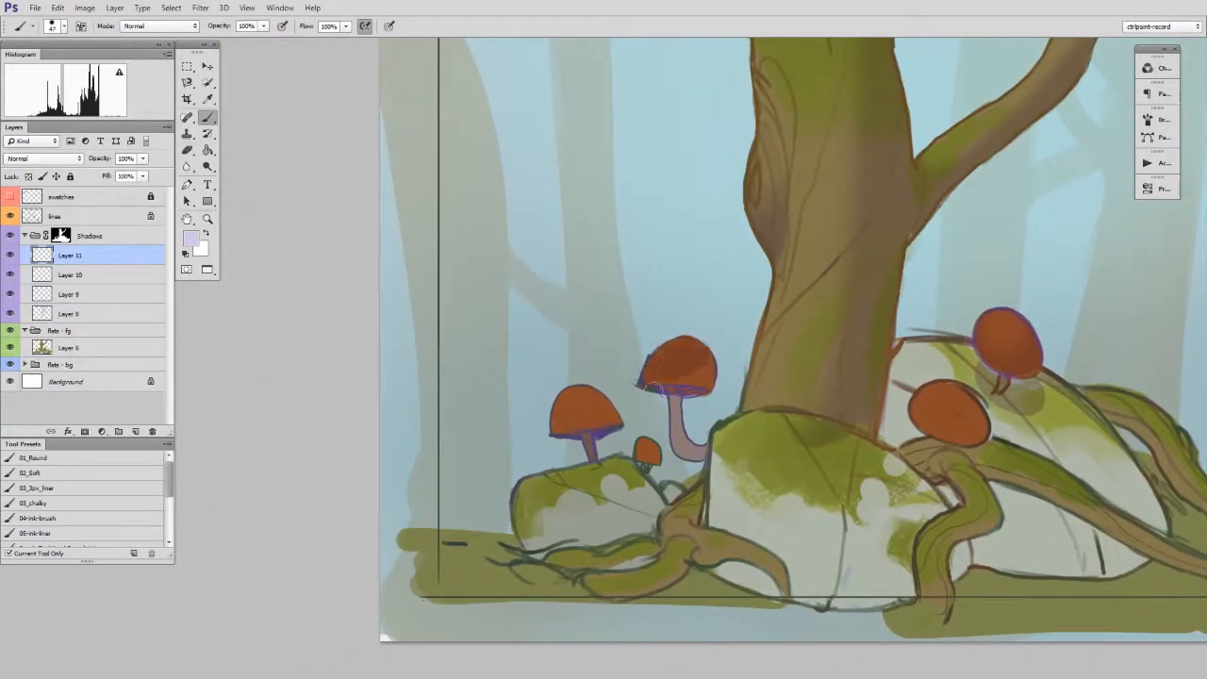
{"action": "left_click", "coordinate": [187, 150]}
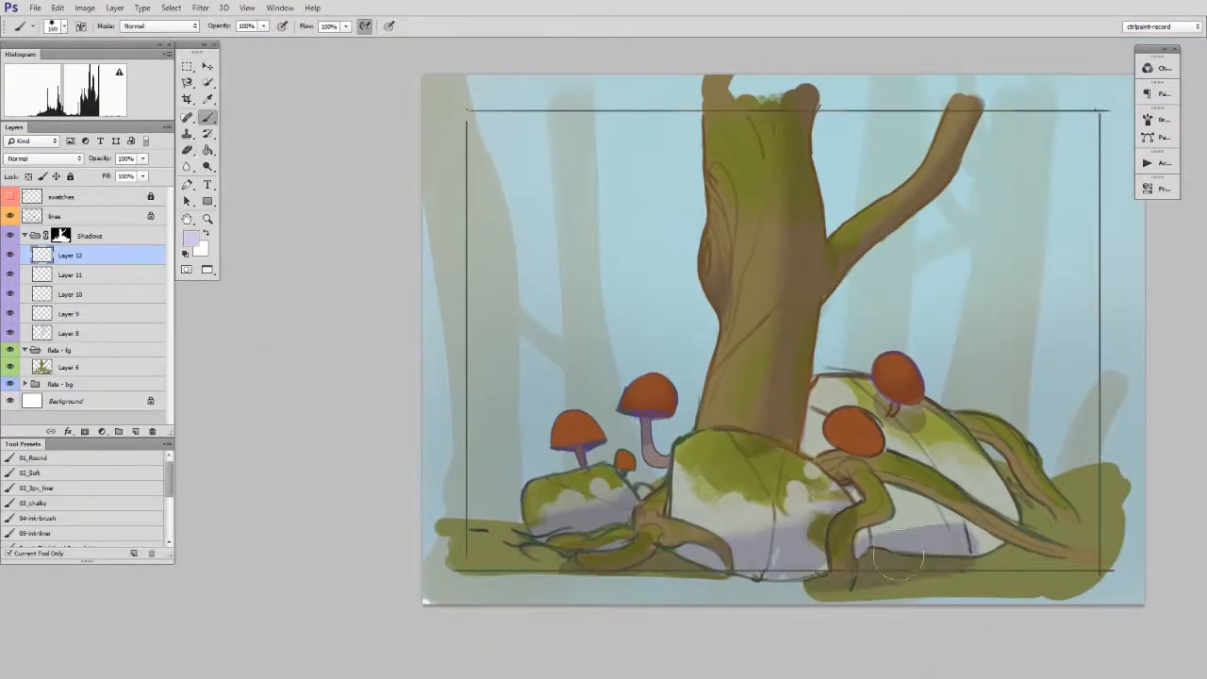
Add another shadow layer and erase stray purple shadow paint.
{"action": "left_click", "coordinate": [188, 150]}
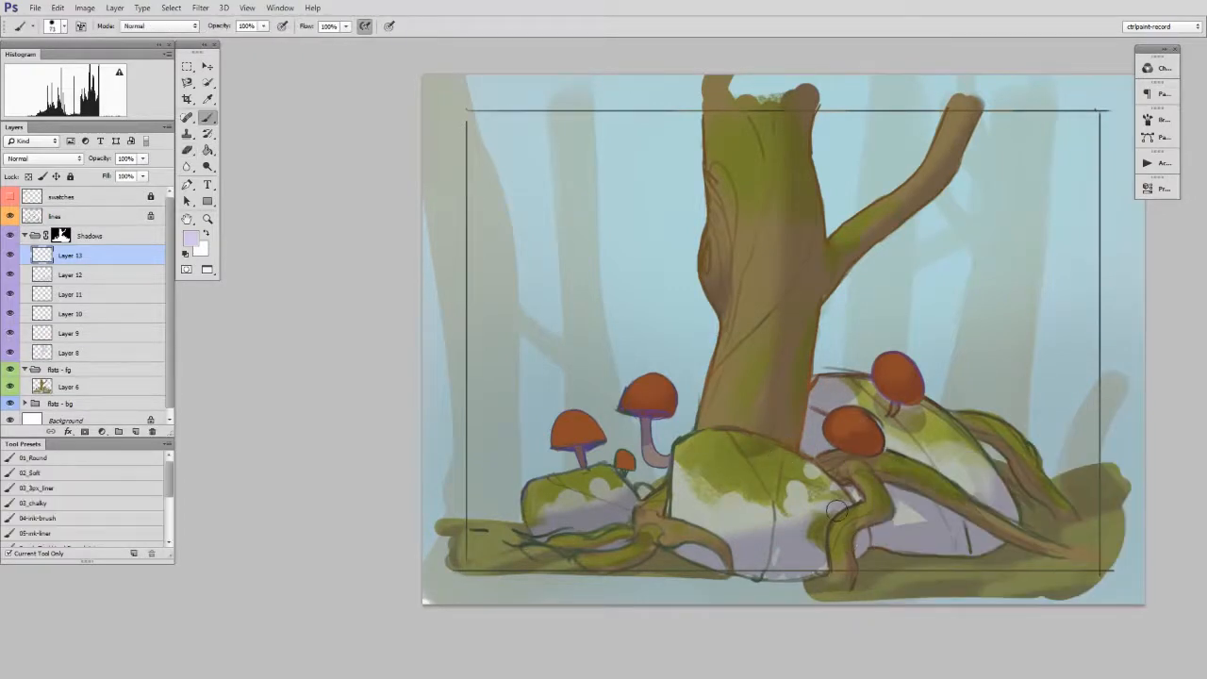
{"action": "left_click", "coordinate": [187, 150]}
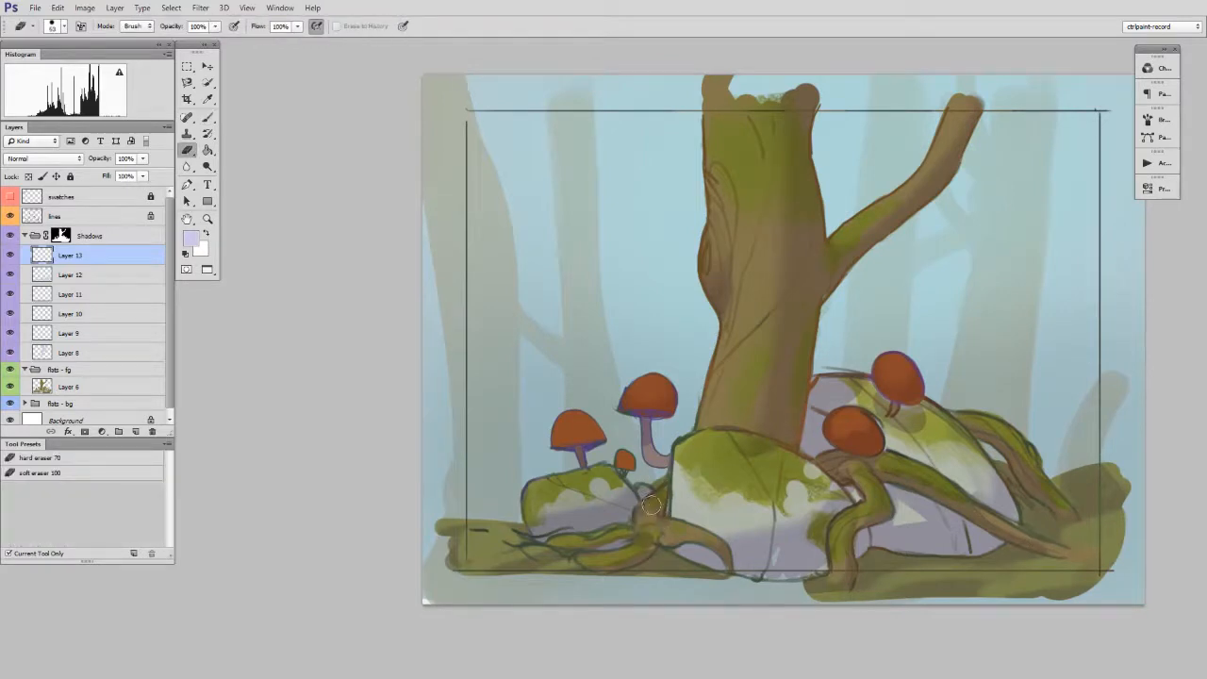
{"action": "left_click", "coordinate": [186, 117]}
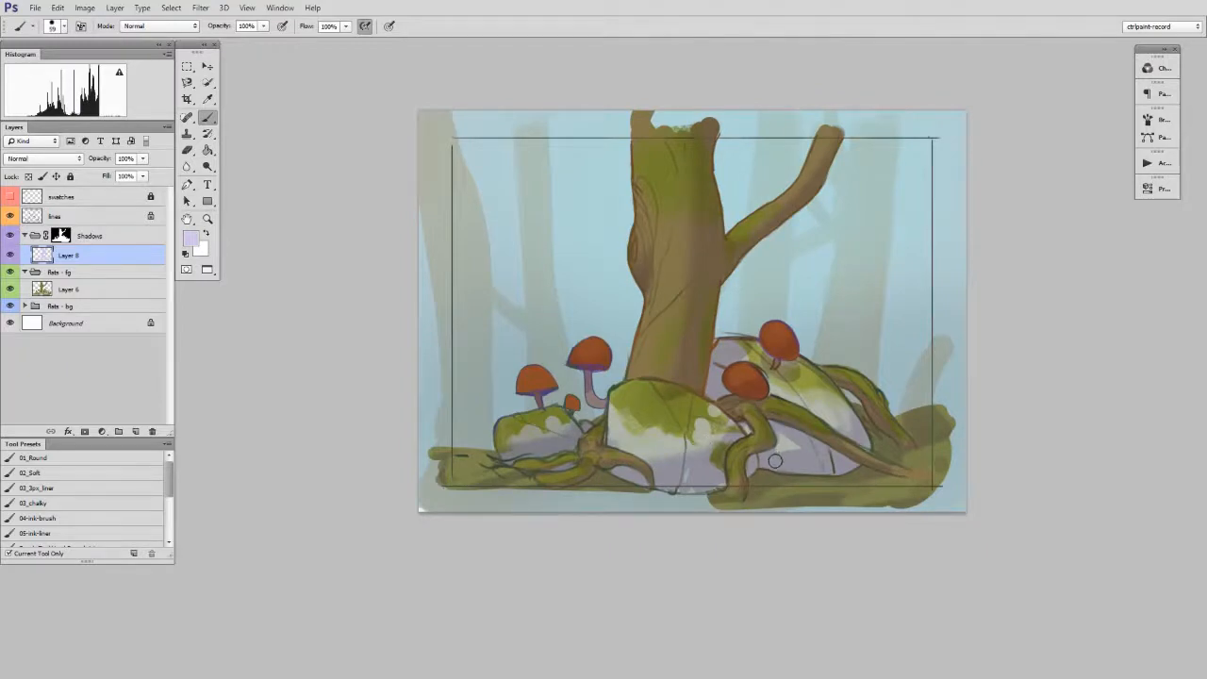
{"action": "mouse_move", "coordinate": [774, 500]}
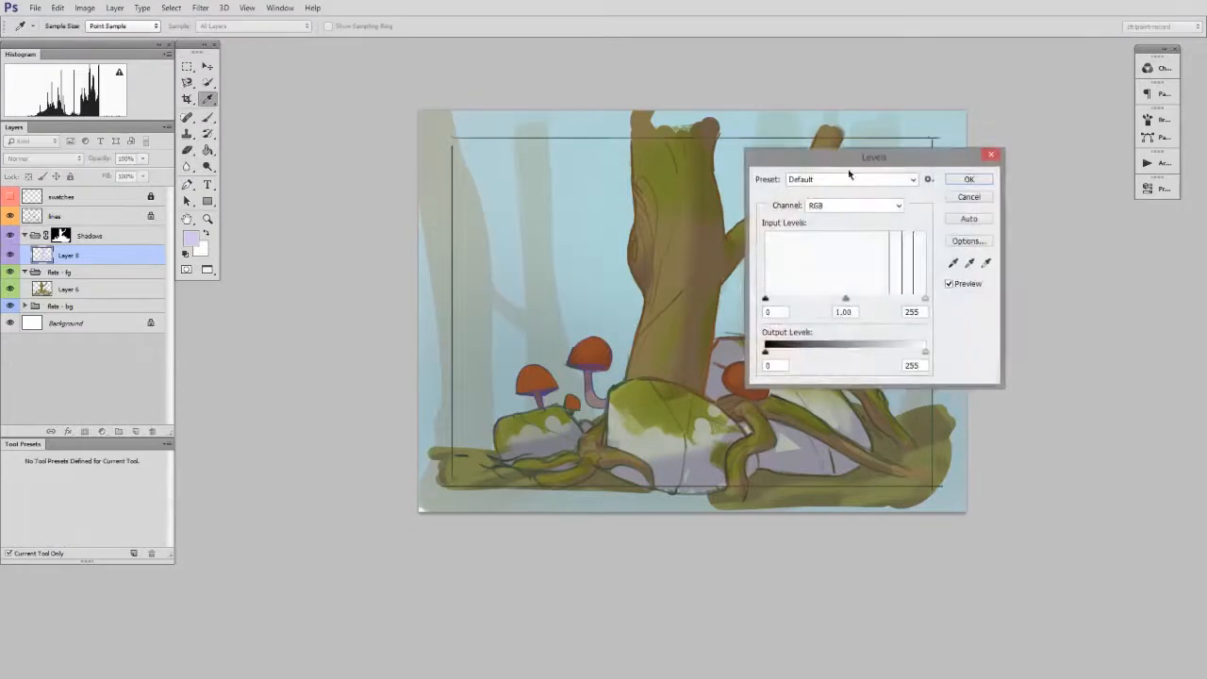
{"action": "left_click_drag", "start_coordinate": [846, 298], "coordinate": [1093, 298]}
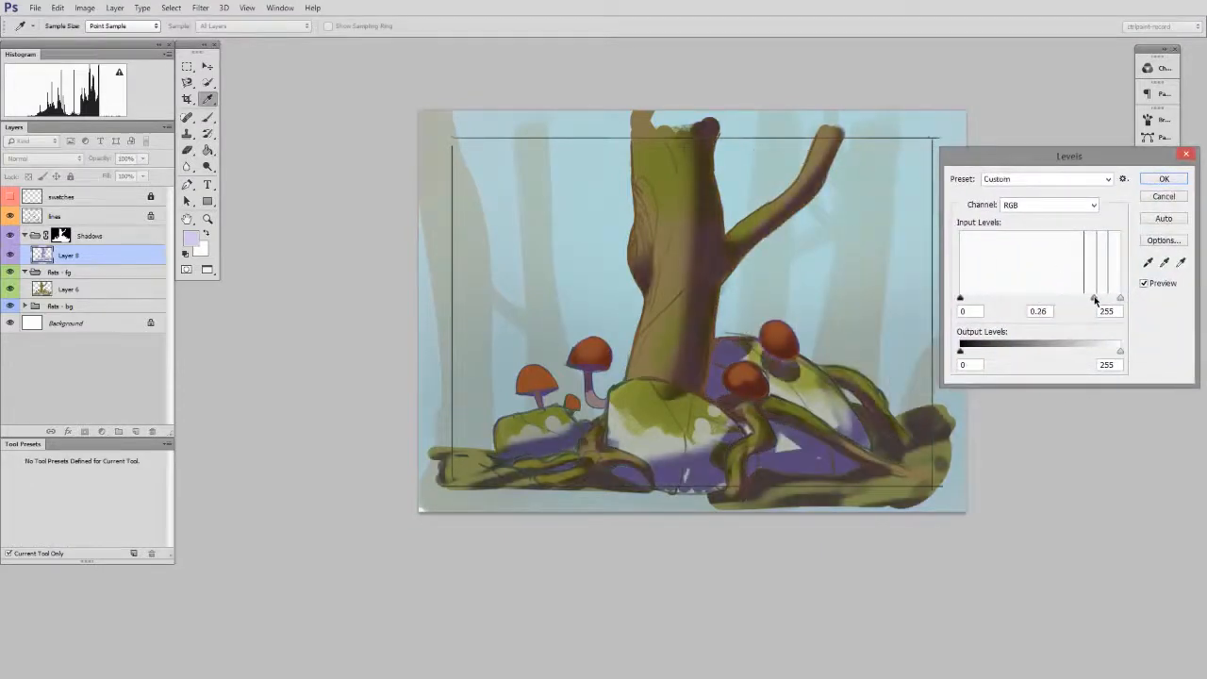
{"action": "left_click_drag", "start_coordinate": [1096, 297], "coordinate": [1091, 297]}
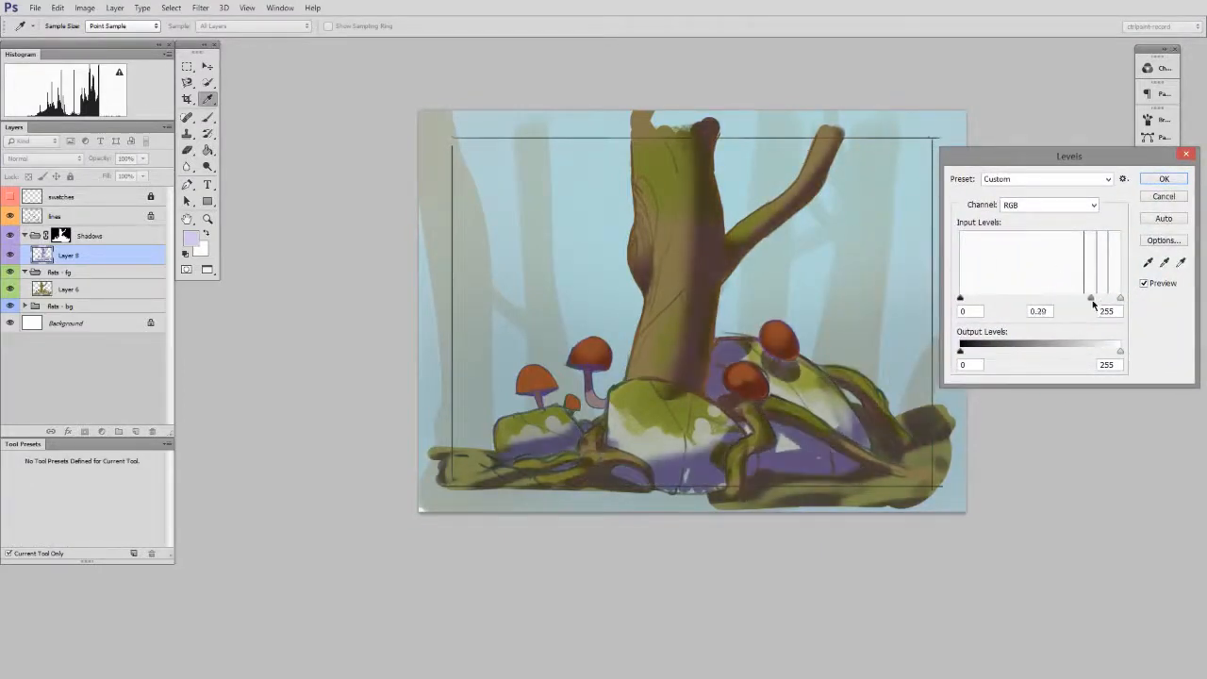
{"action": "left_click_drag", "start_coordinate": [1091, 298], "coordinate": [1073, 298]}
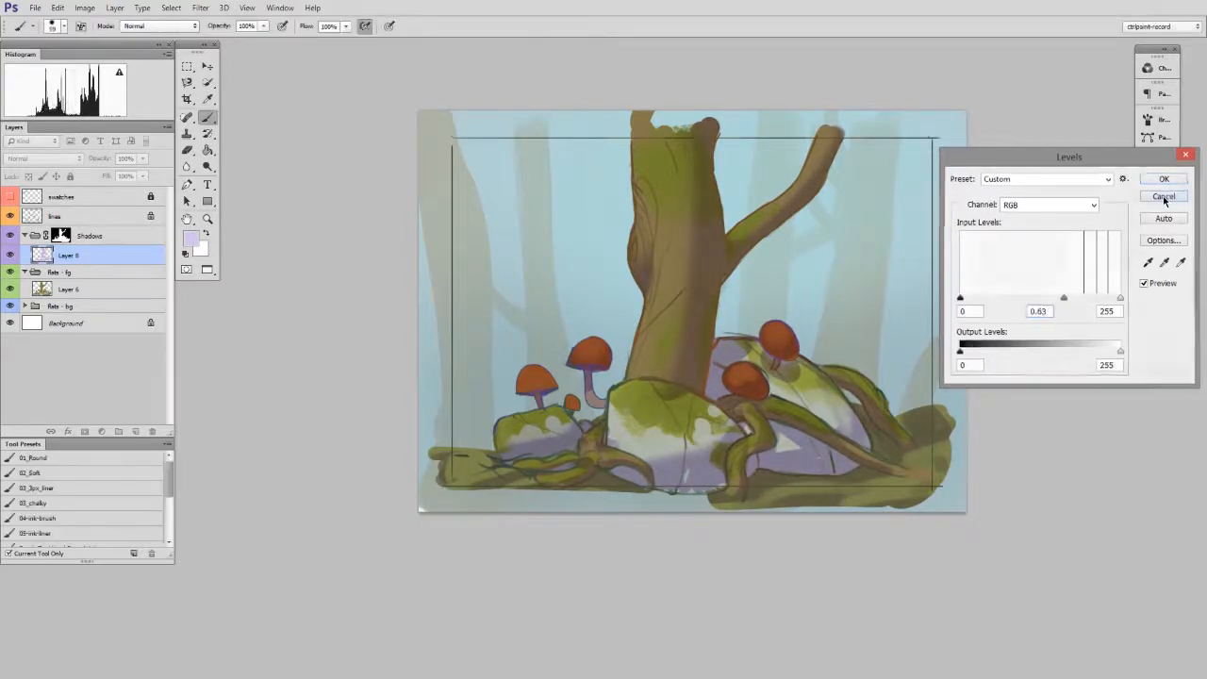
{"action": "left_click", "coordinate": [1163, 196]}
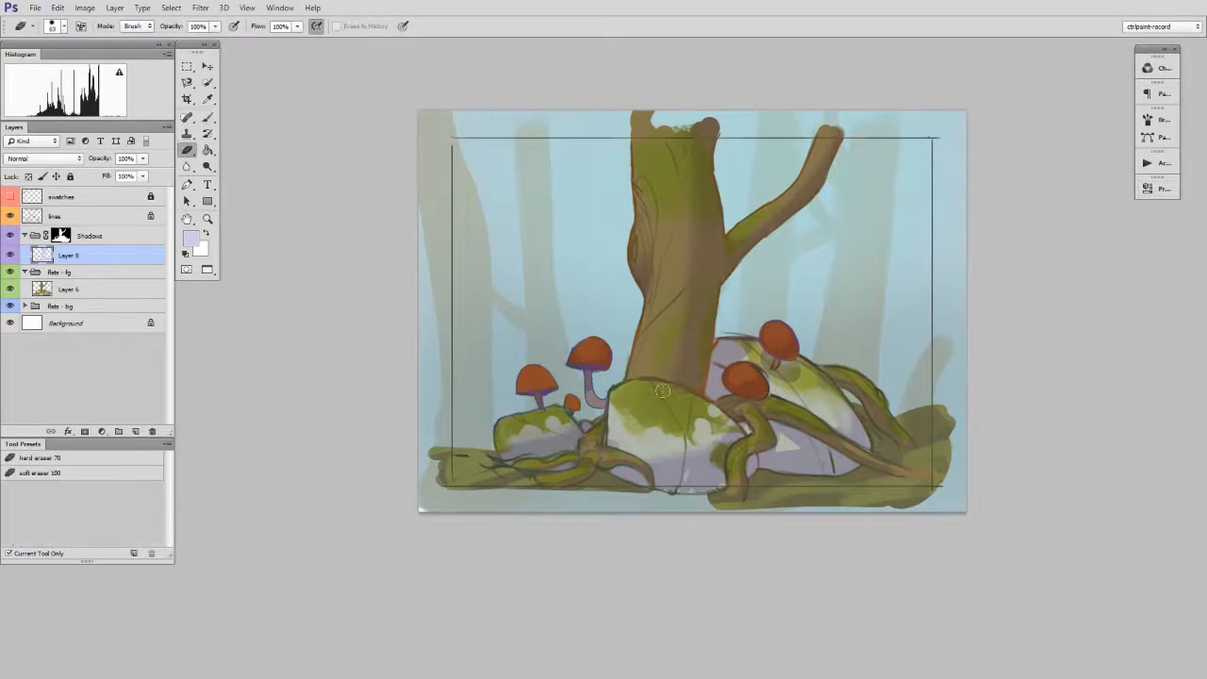
{"action": "left_click", "coordinate": [670, 391]}
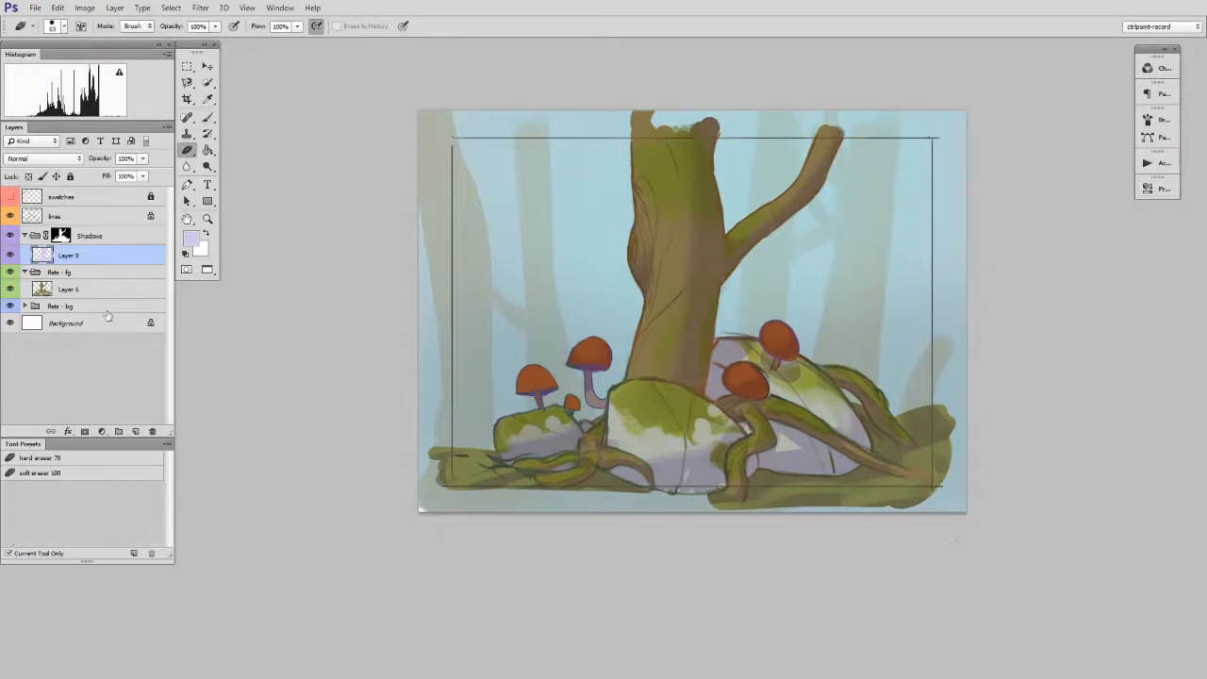
Select the foreground flats layer and zoom in on the painting.
{"action": "left_click", "coordinate": [208, 219]}
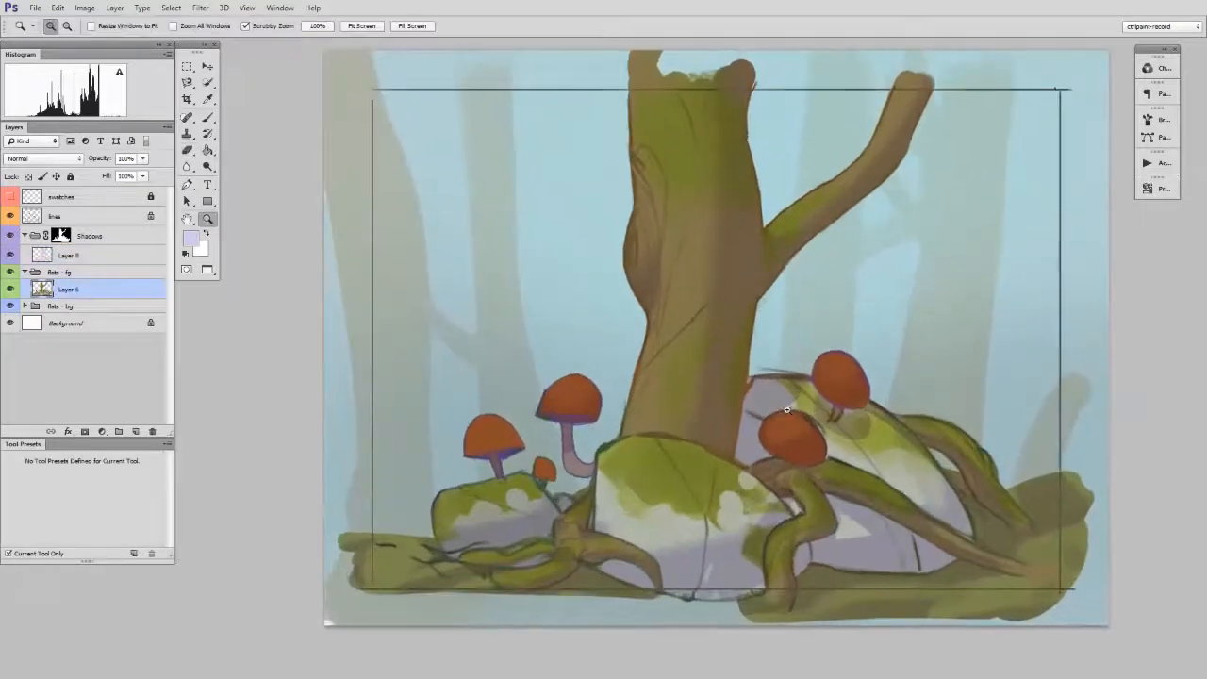
{"action": "left_click", "coordinate": [187, 116]}
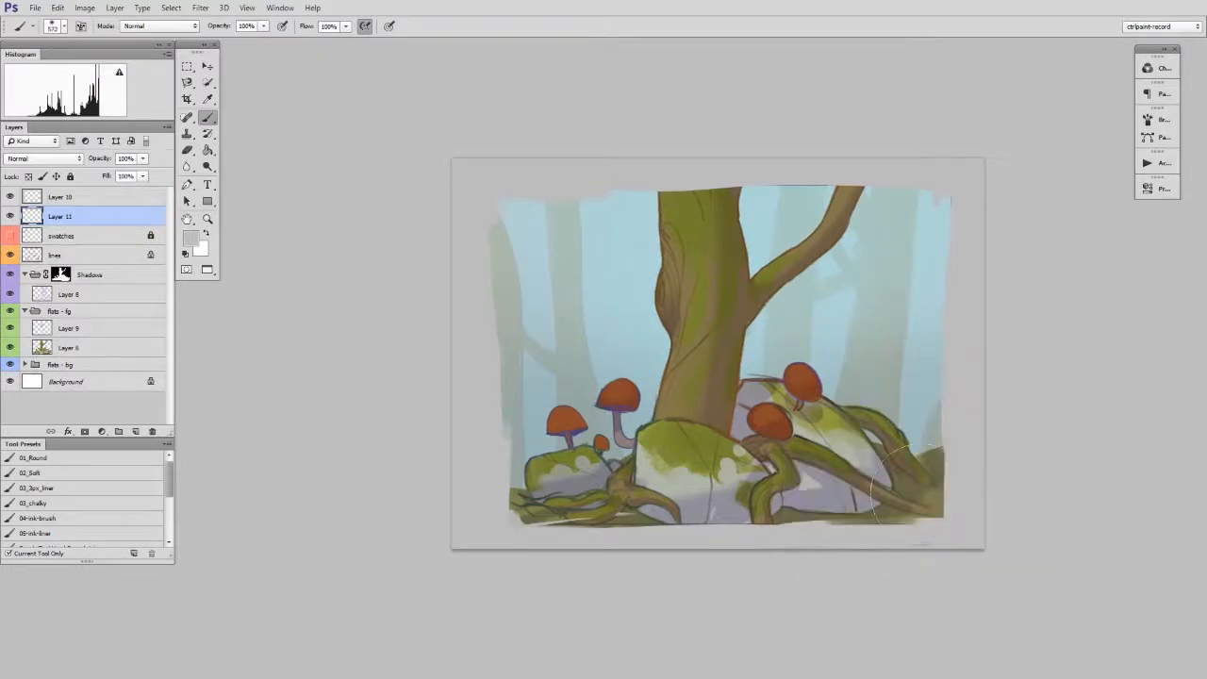
Choose dark olive #494817 as the painting colour in the Color Picker.
{"action": "left_click", "coordinate": [189, 237]}
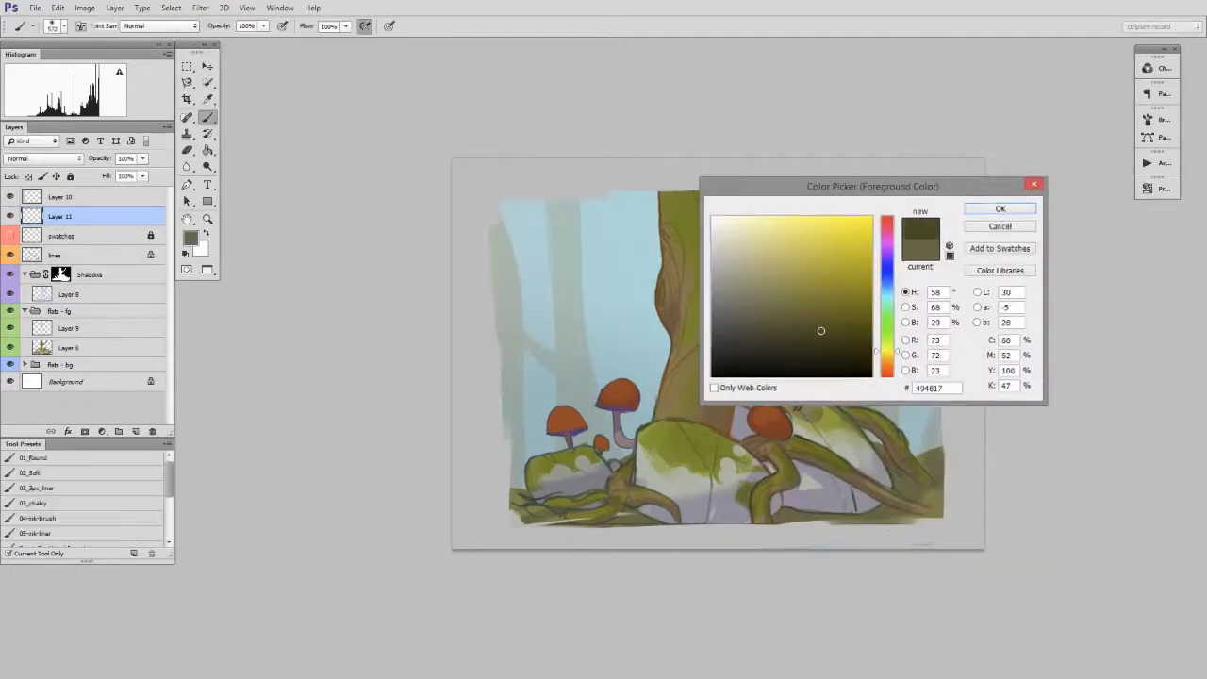
{"action": "left_click", "coordinate": [1000, 208]}
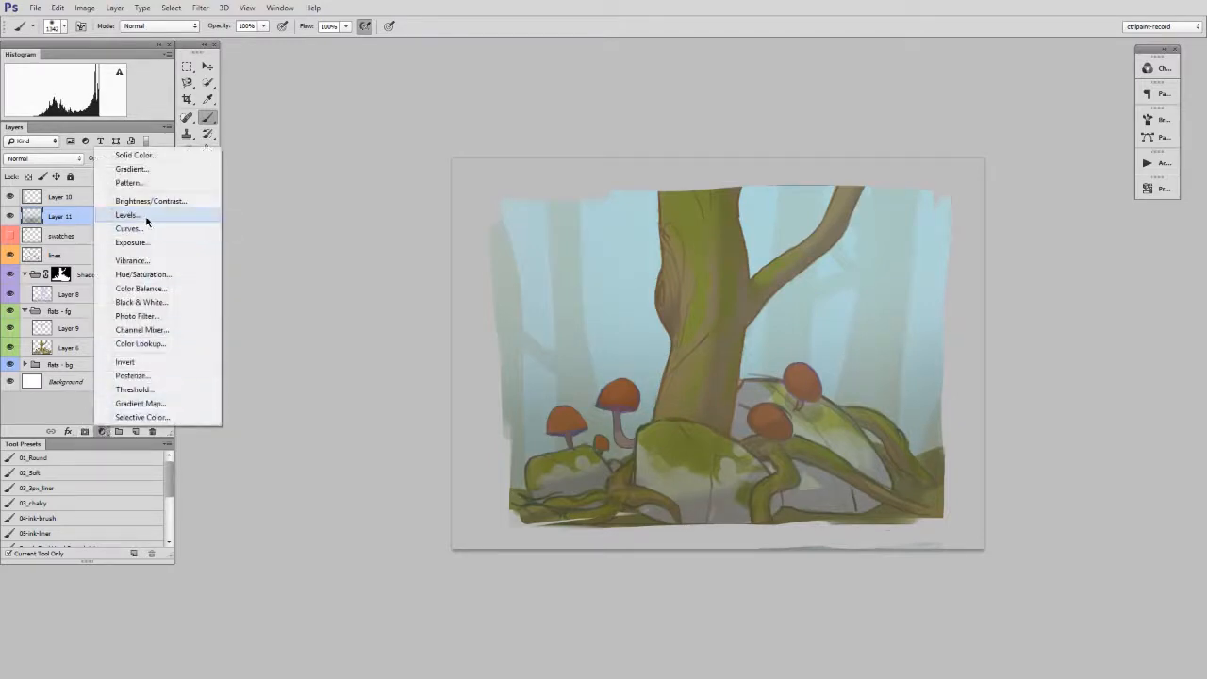
Add a Levels adjustment layer.
{"action": "left_click", "coordinate": [127, 215]}
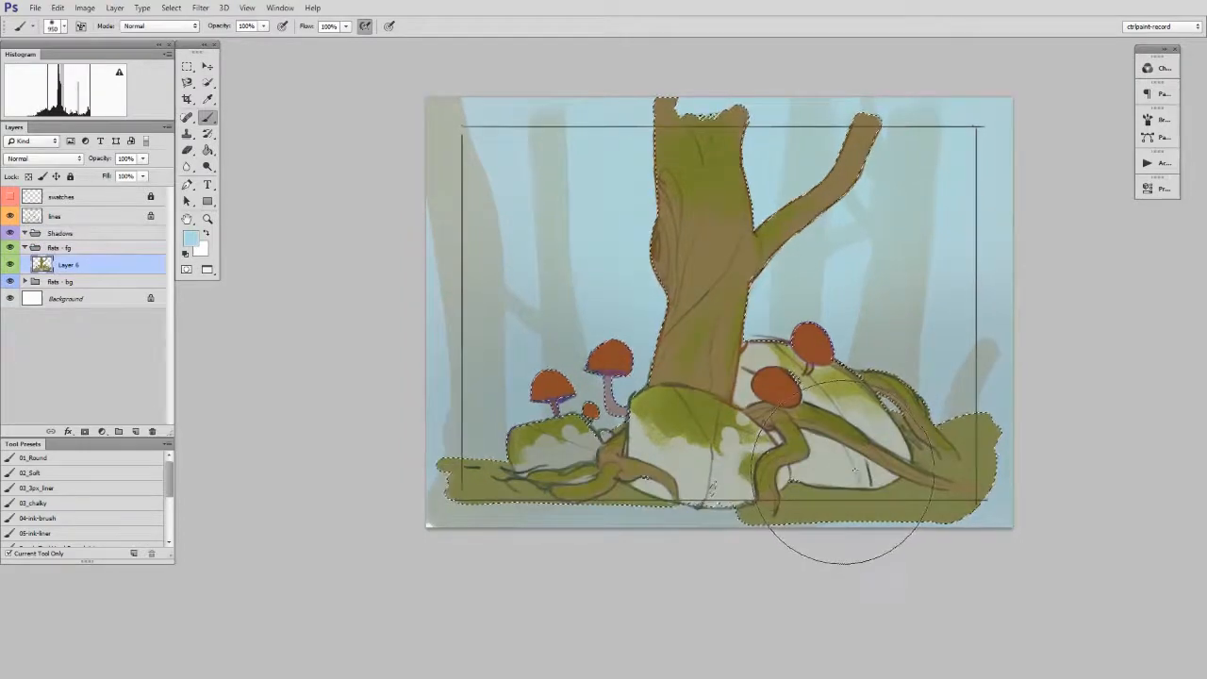
Select the Shadows group and add a Levels adjustment layer above it.
{"action": "left_click", "coordinate": [59, 233]}
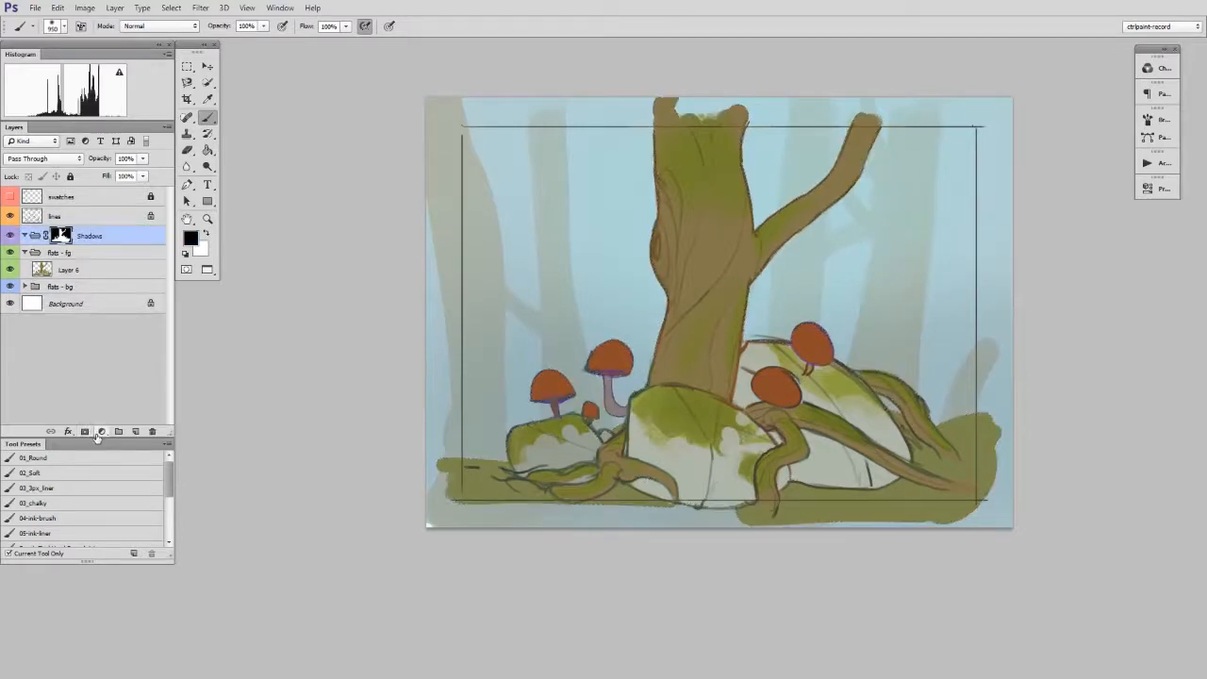
{"action": "left_click", "coordinate": [101, 431]}
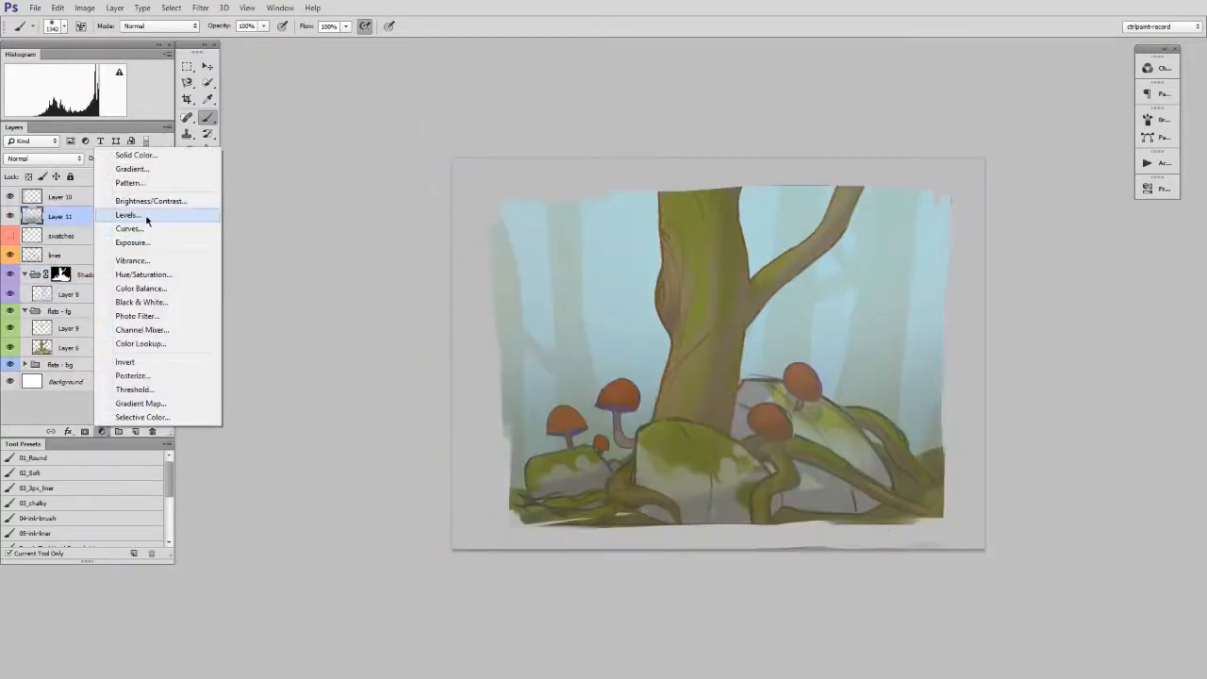
{"action": "left_click", "coordinate": [127, 215]}
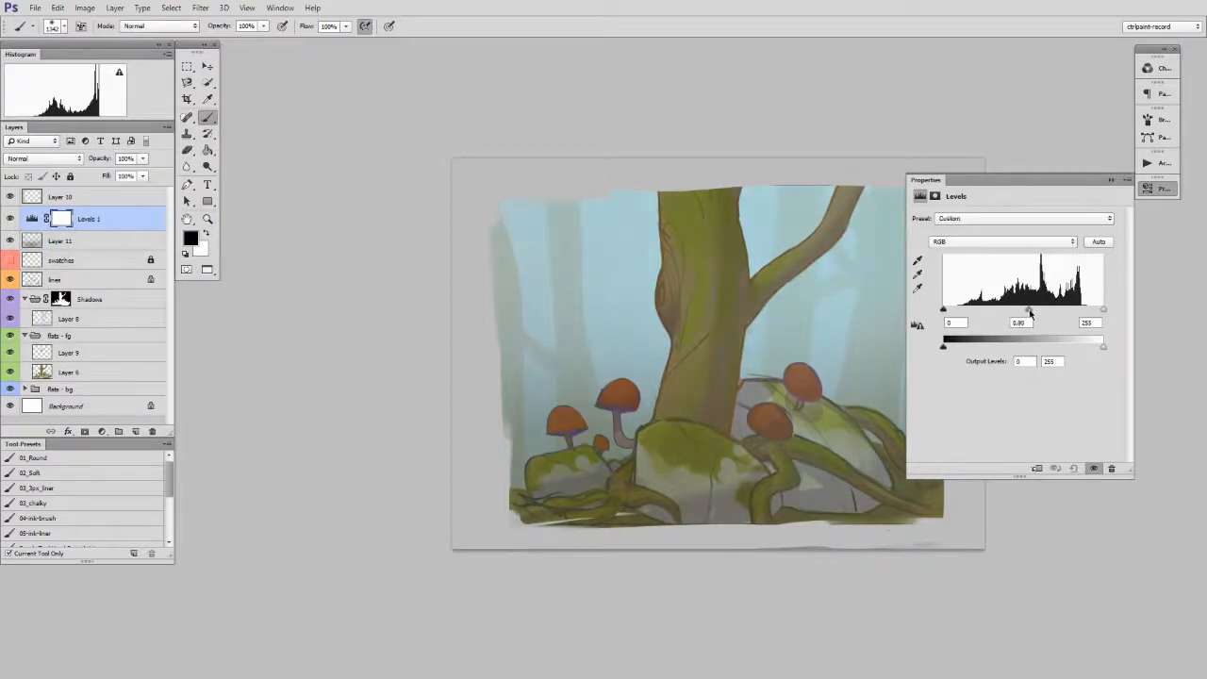